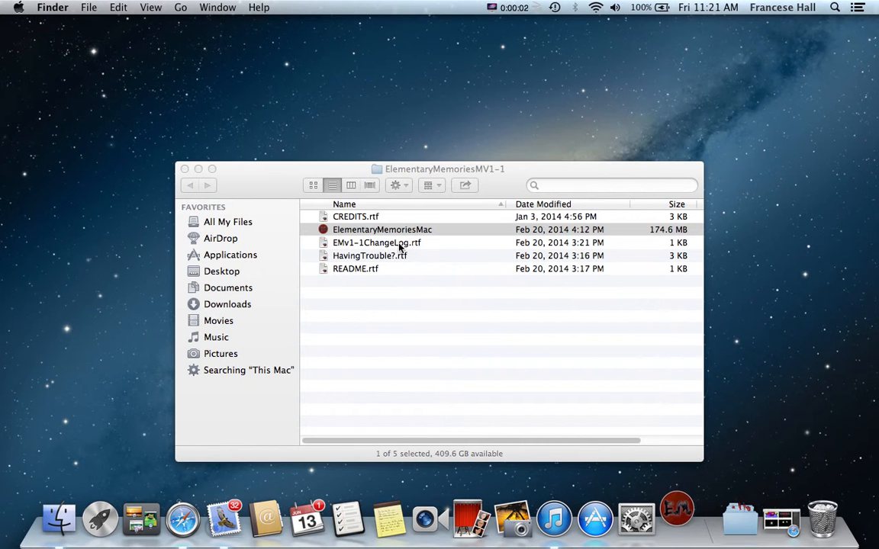
mouse_move(242, 271)
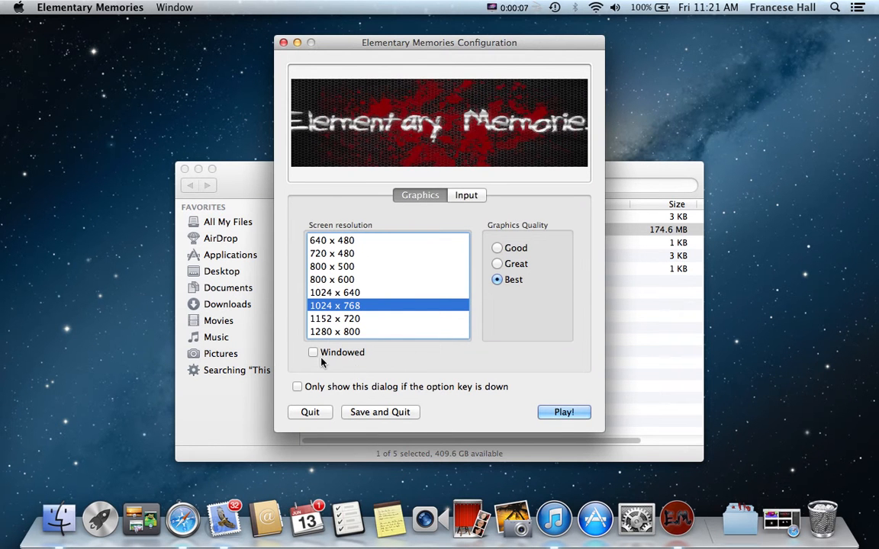
Quit the fullscreen Elementary Memories and relaunch it with Windowed ticked.
click(564, 412)
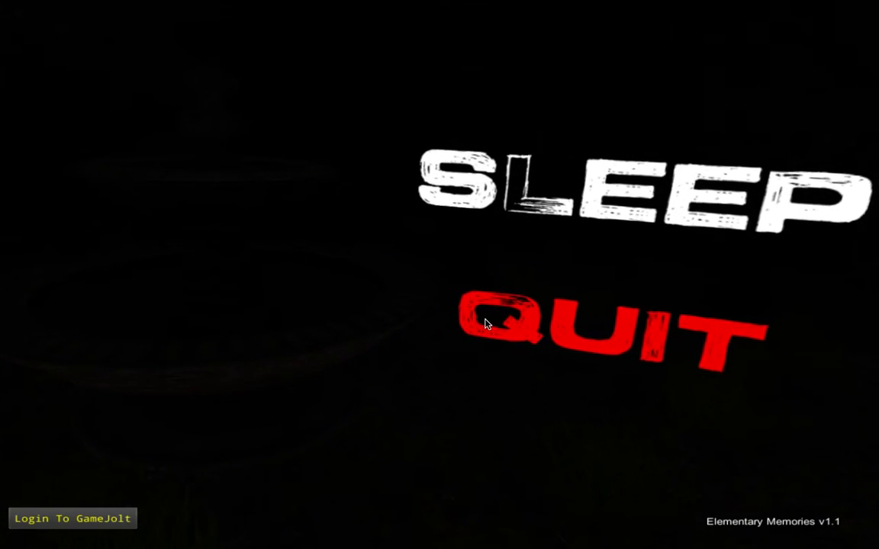
click(490, 325)
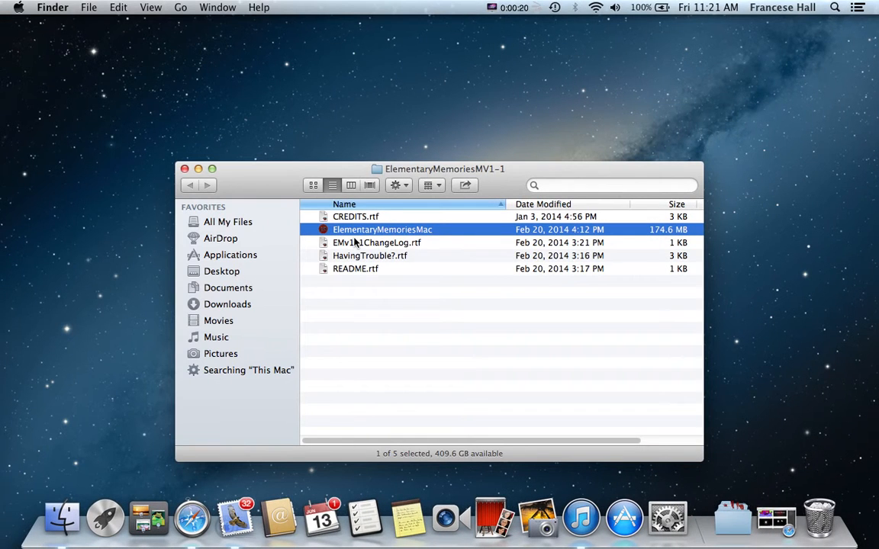
double_click(381, 230)
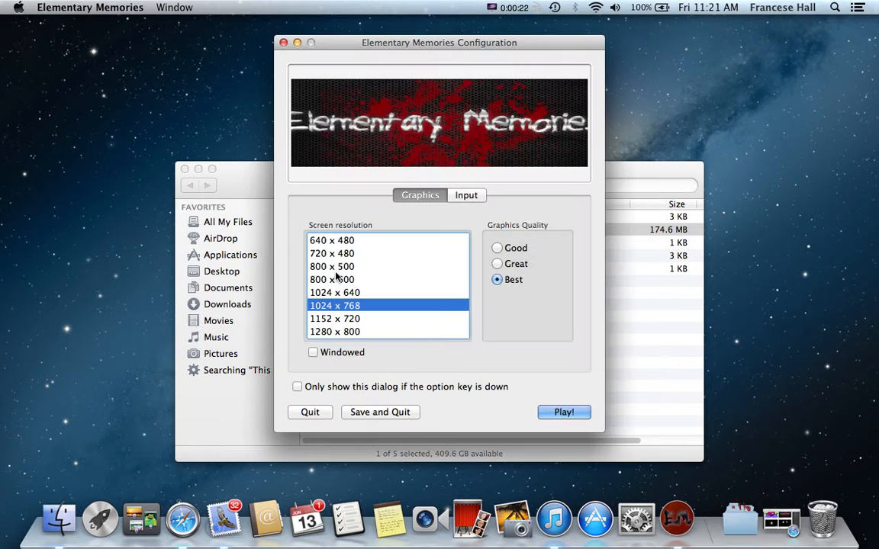
click(307, 352)
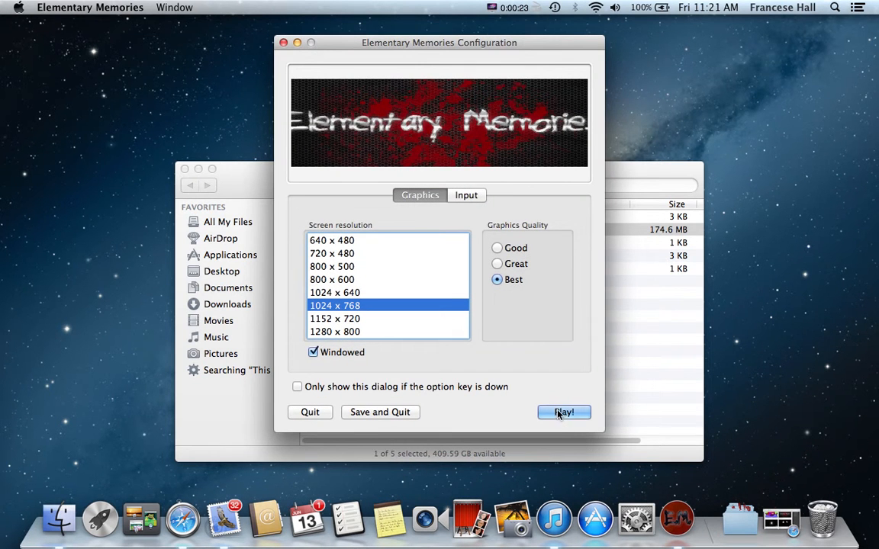
click(564, 412)
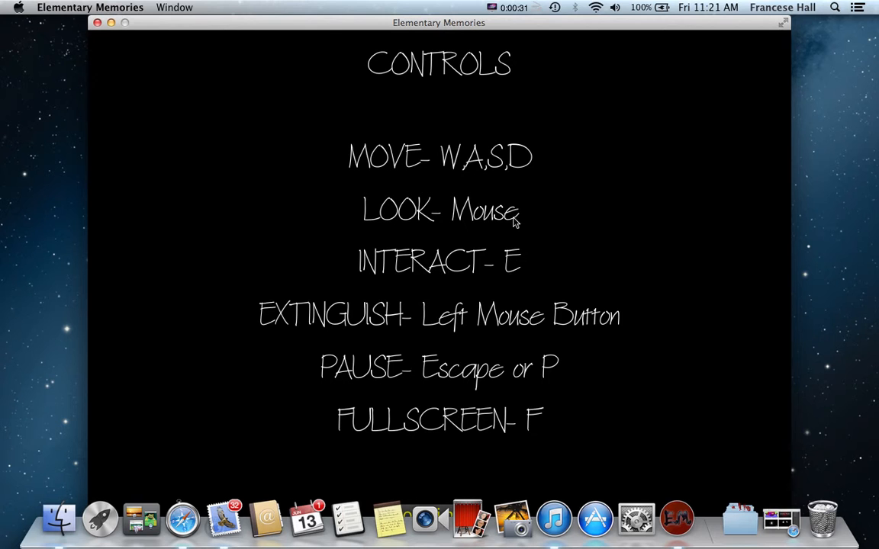
mouse_move(443, 181)
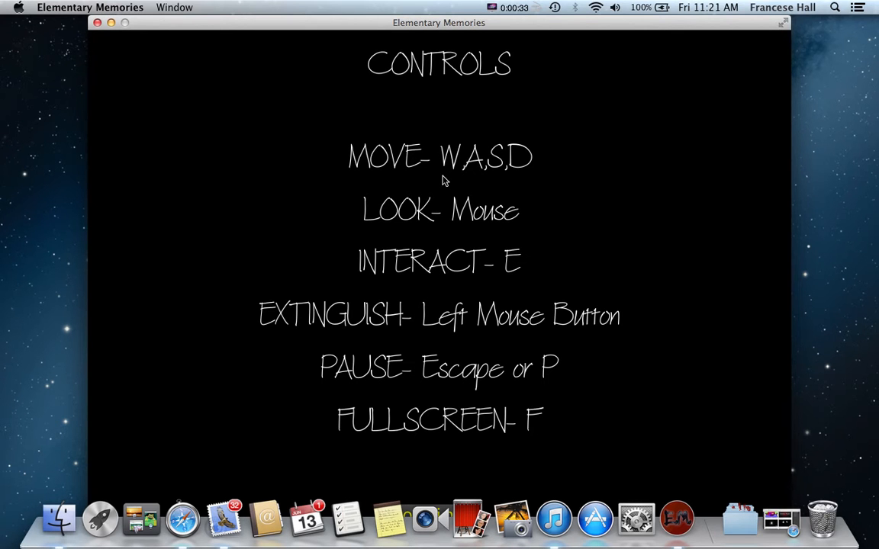
mouse_move(450, 244)
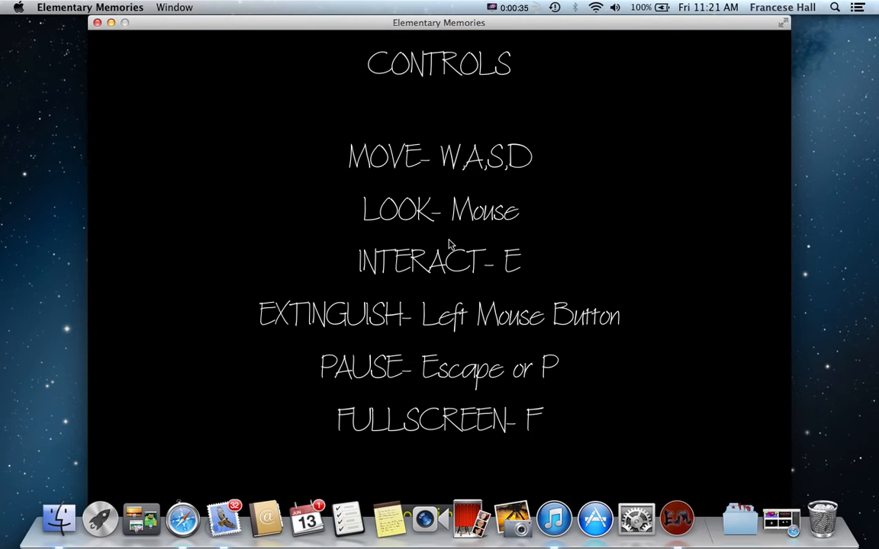
mouse_move(450, 327)
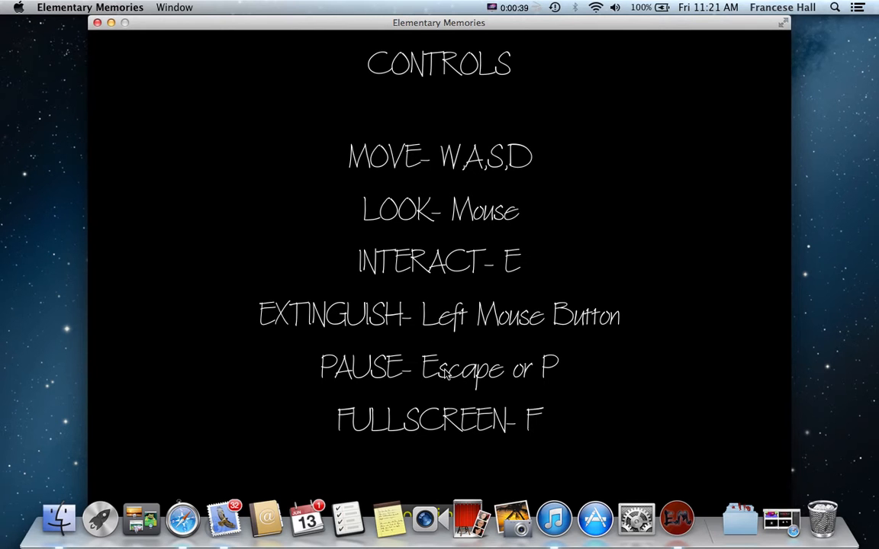
mouse_move(454, 353)
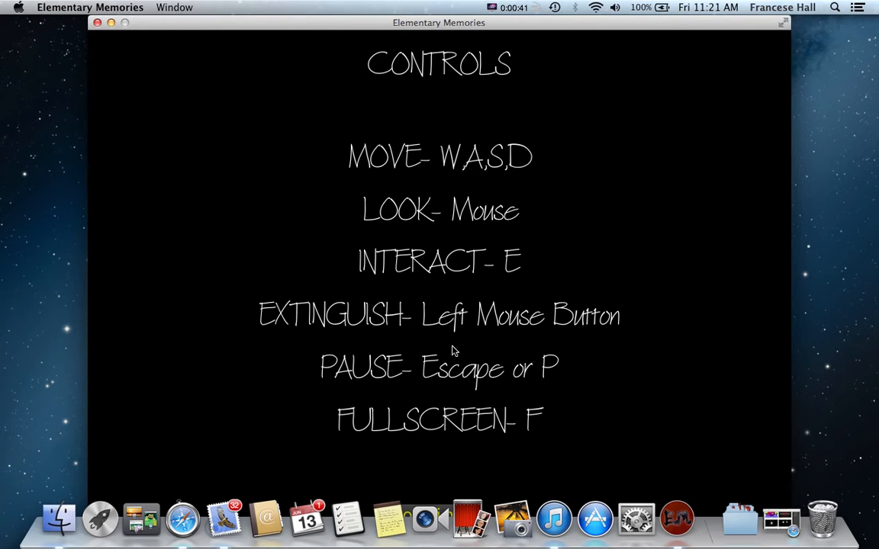
mouse_move(434, 204)
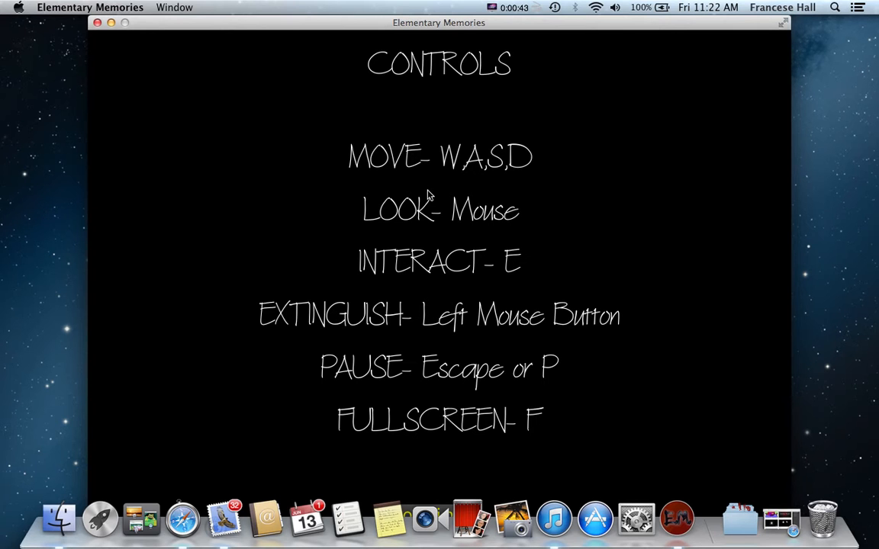
mouse_move(452, 315)
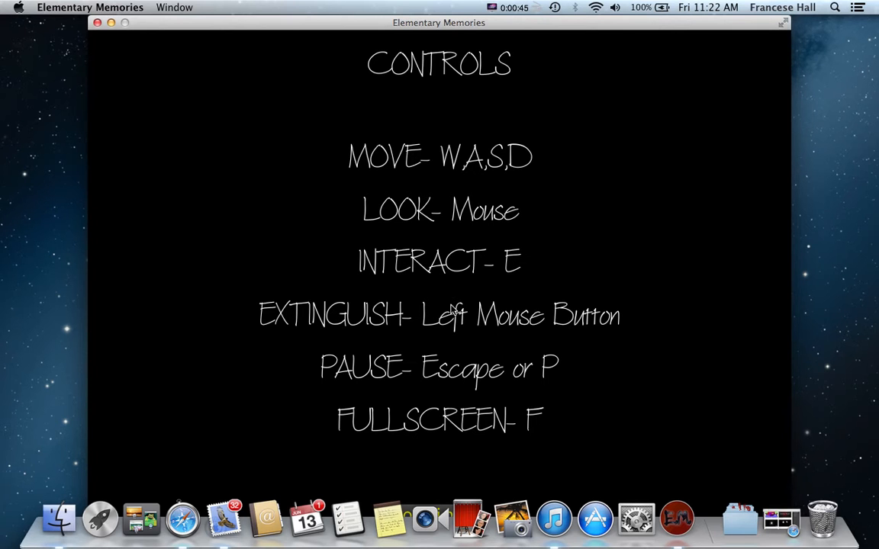
mouse_move(296, 87)
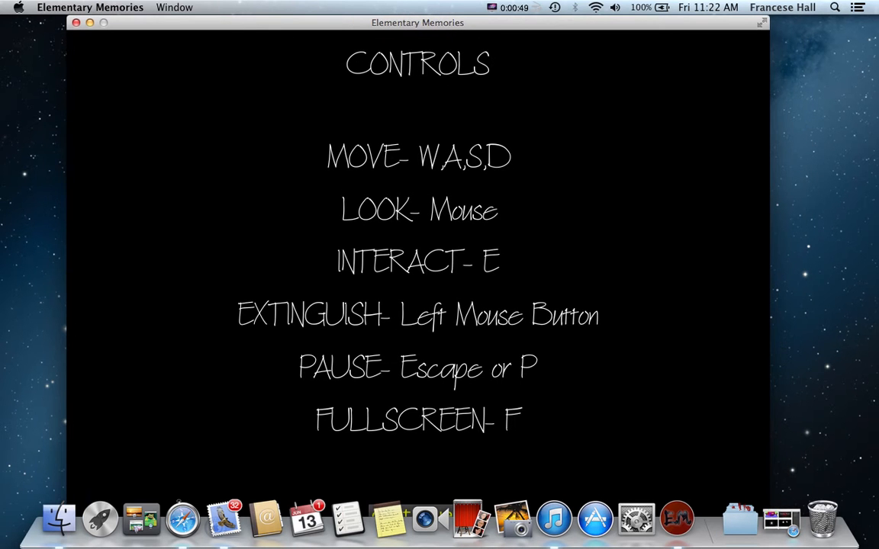
mouse_move(424, 527)
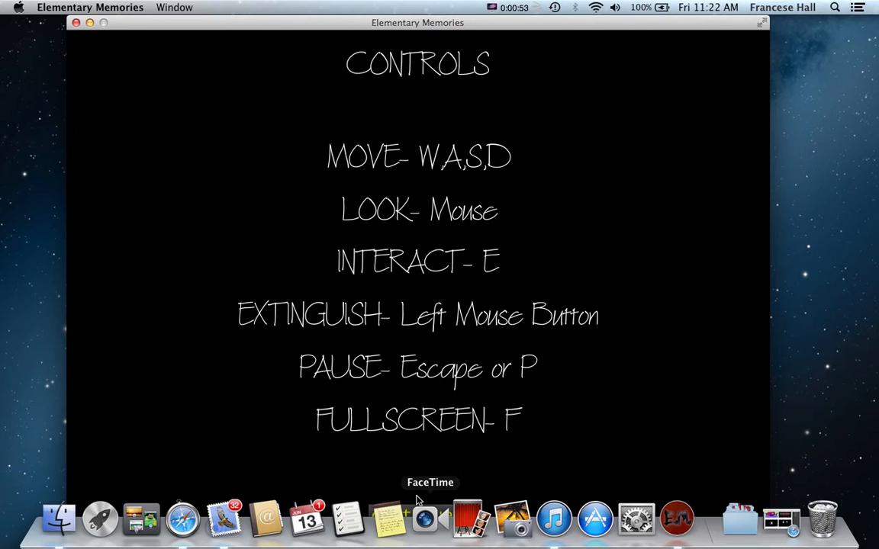
mouse_move(762, 28)
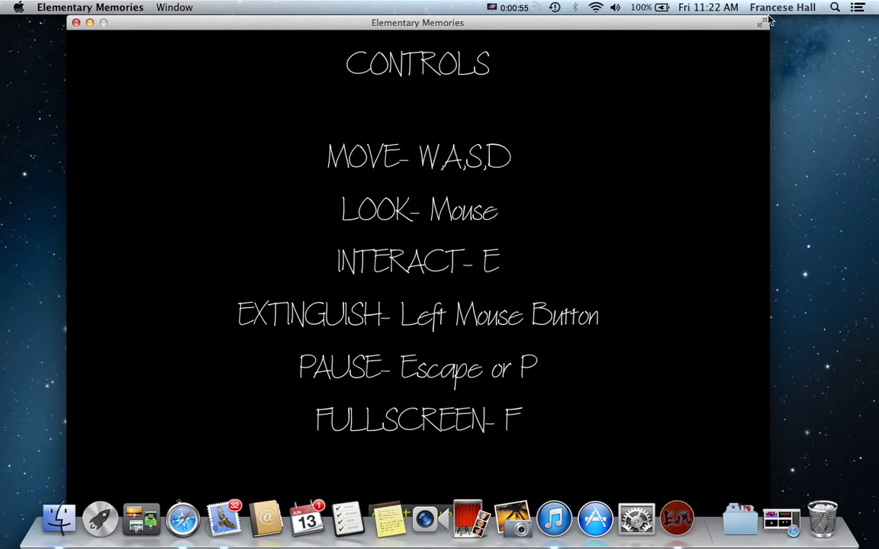
mouse_move(763, 32)
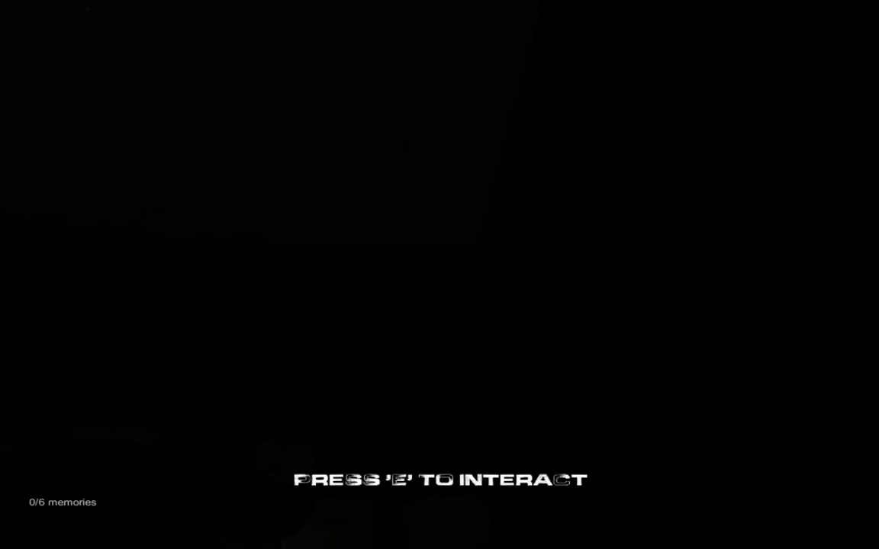
Press Escape to leave the game.
key(Escape)
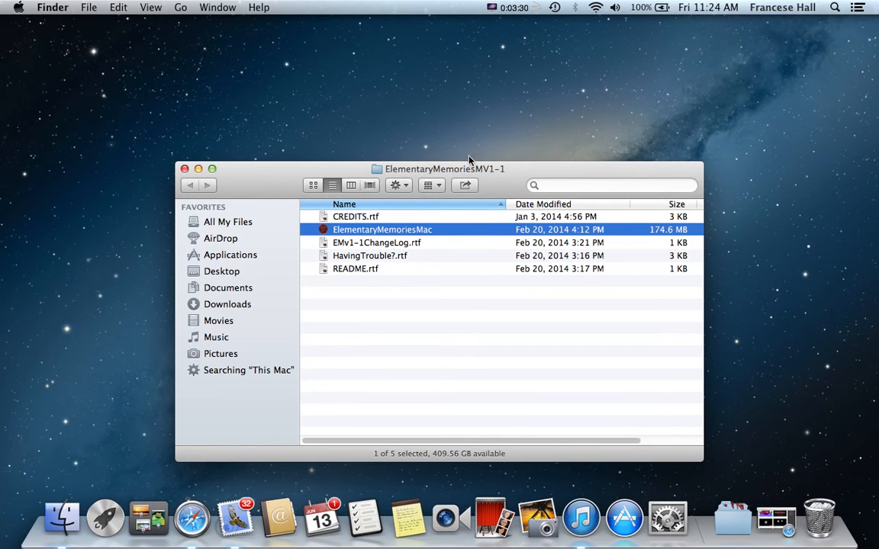
mouse_move(274, 221)
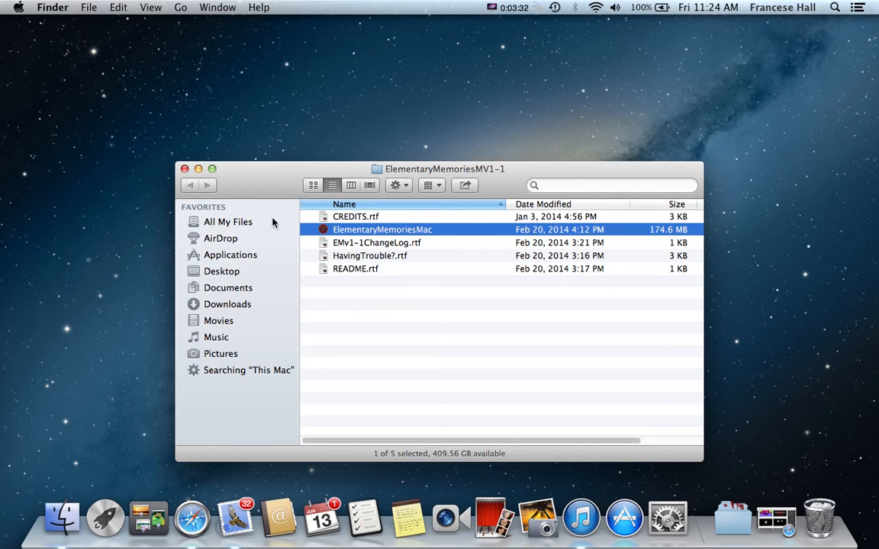
Close the Elementary Memories Finder window and show the Downloads stack.
click(185, 168)
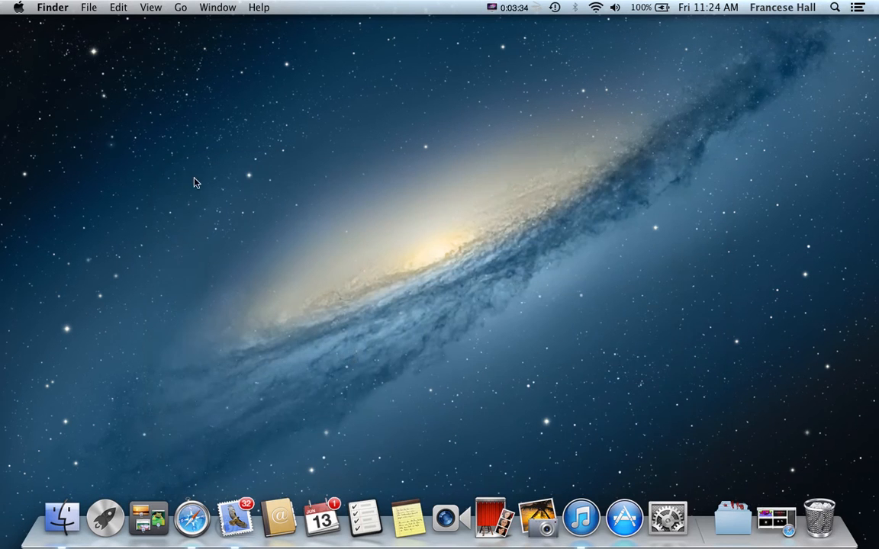
click(733, 521)
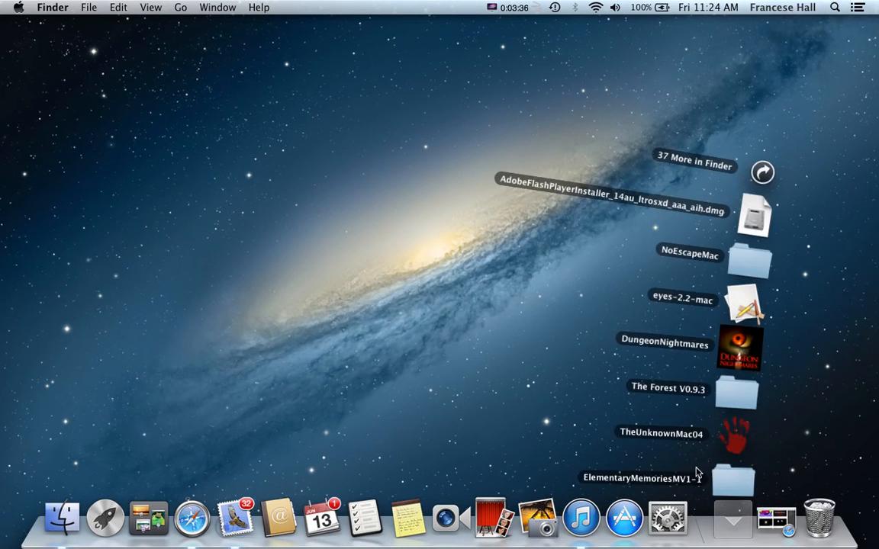
mouse_move(734, 408)
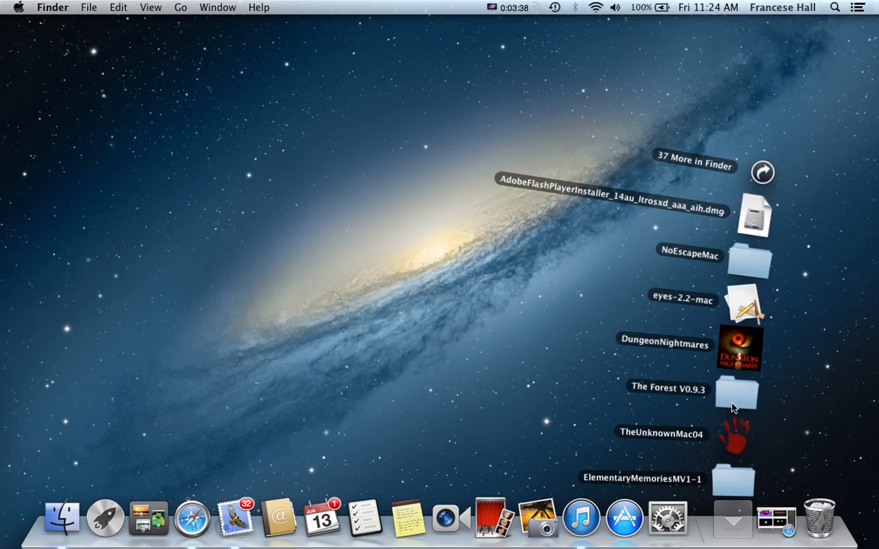
mouse_move(727, 319)
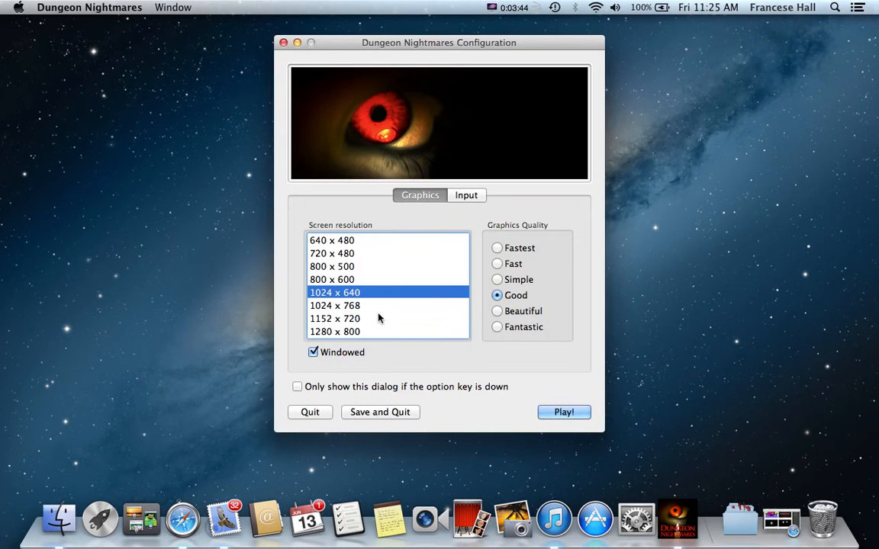
Launch Dungeon Nightmares windowed and start Night 1 from the main menu.
click(564, 412)
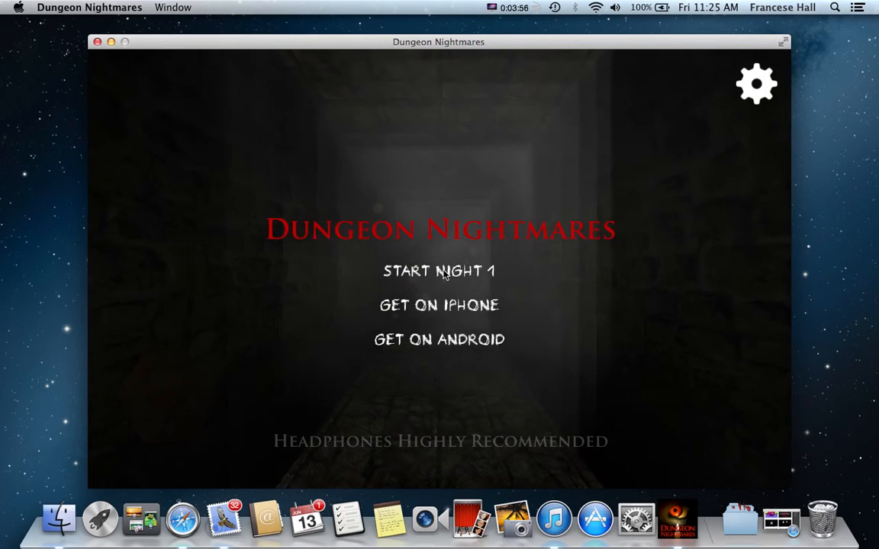
click(439, 271)
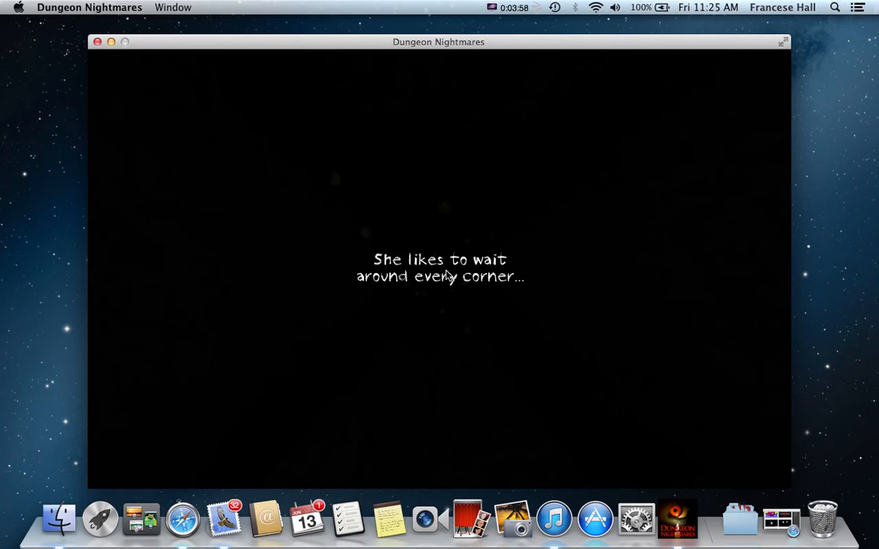